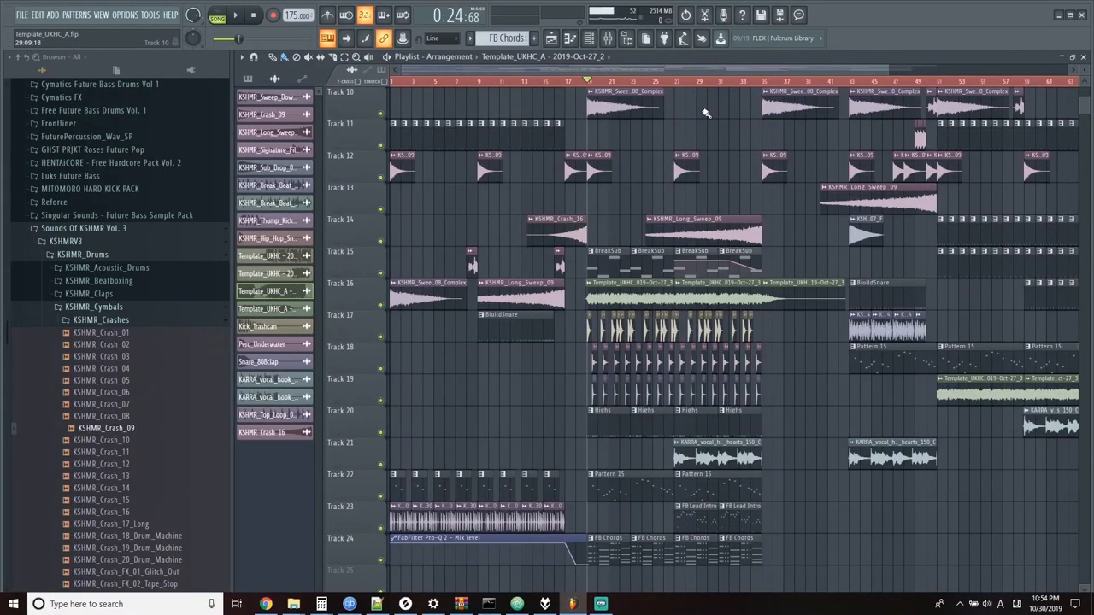
mouse_move(571, 98)
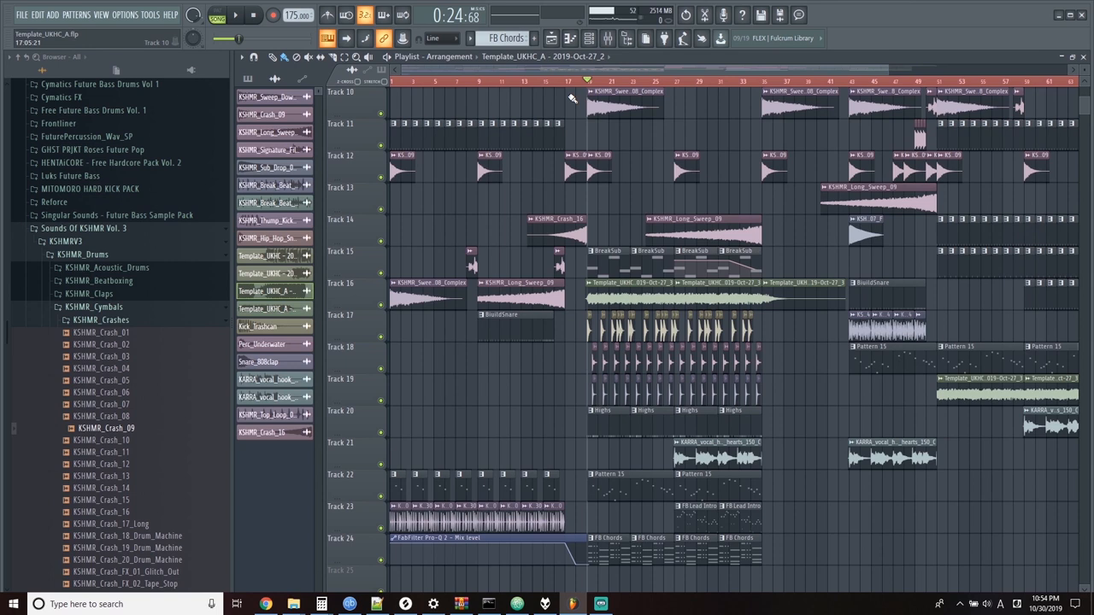
mouse_move(611, 77)
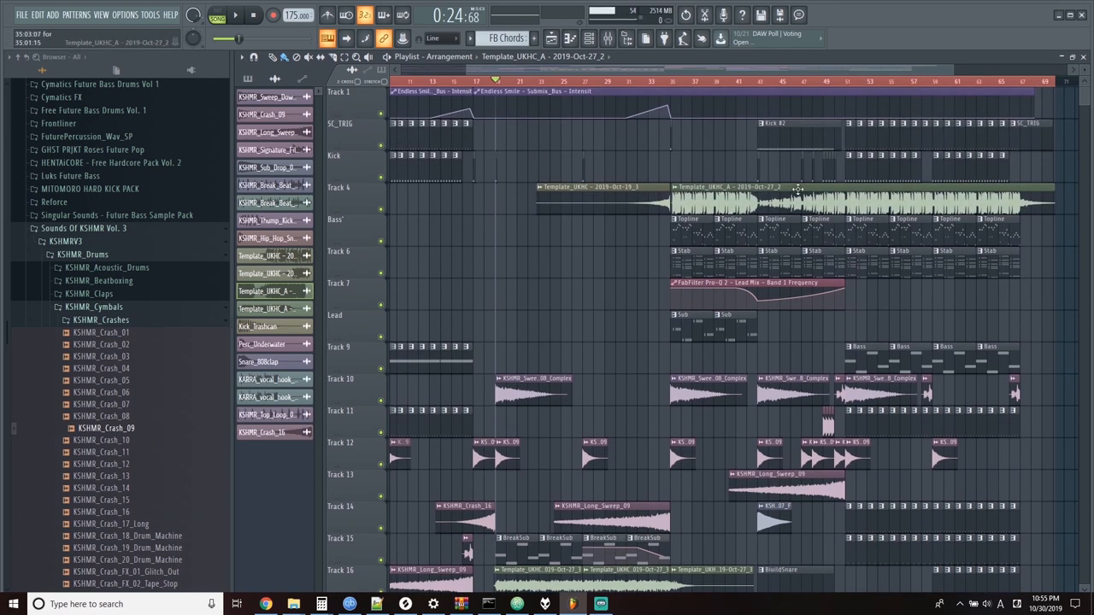
mouse_move(889, 196)
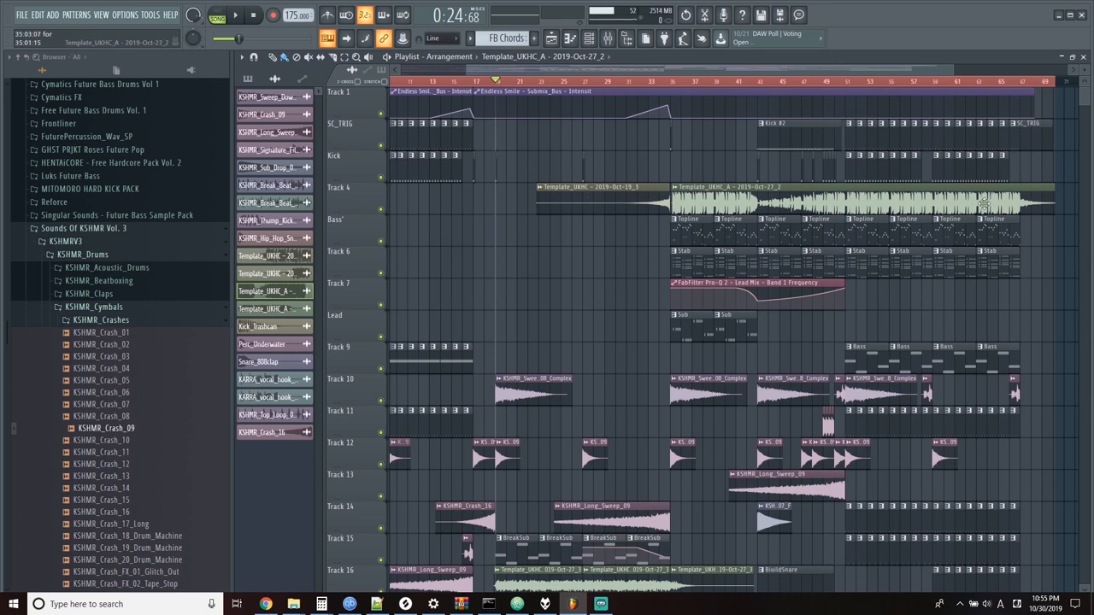
mouse_move(827, 198)
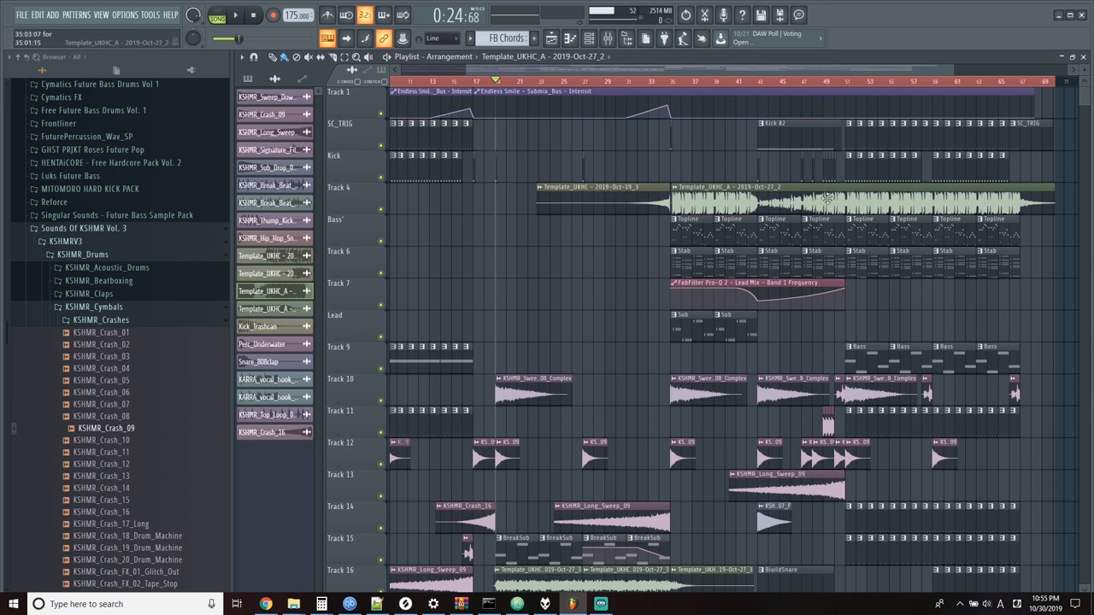
- Scroll the Playlist to the top and bring the Channel rack over the plugin windows
scroll(down, 3)
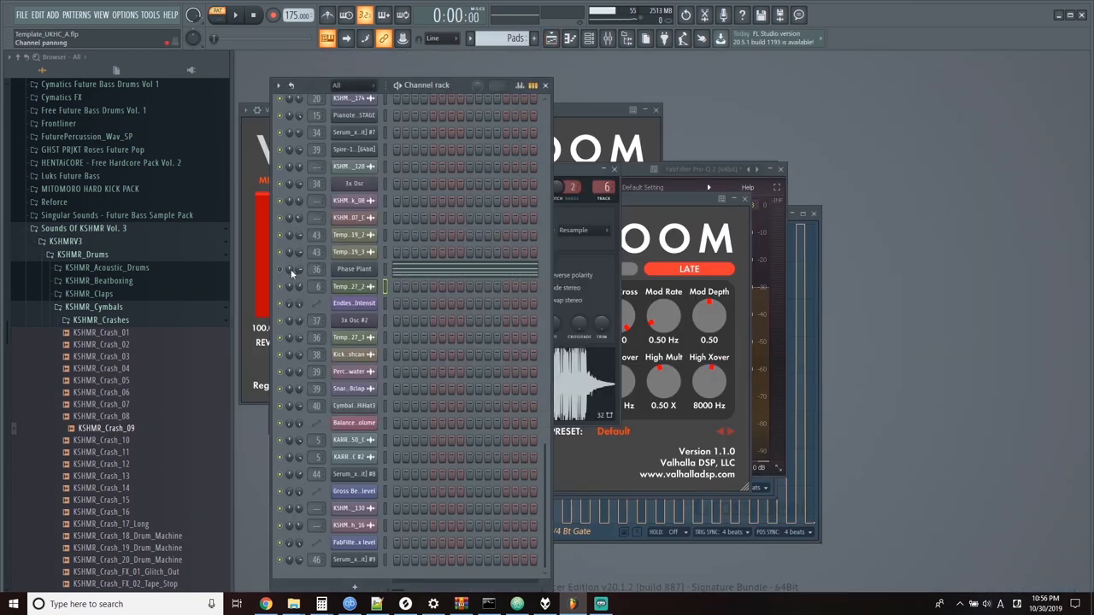
- Paint the Pads pattern onto Track 10 across bars 77 to 85
double_click(354, 268)
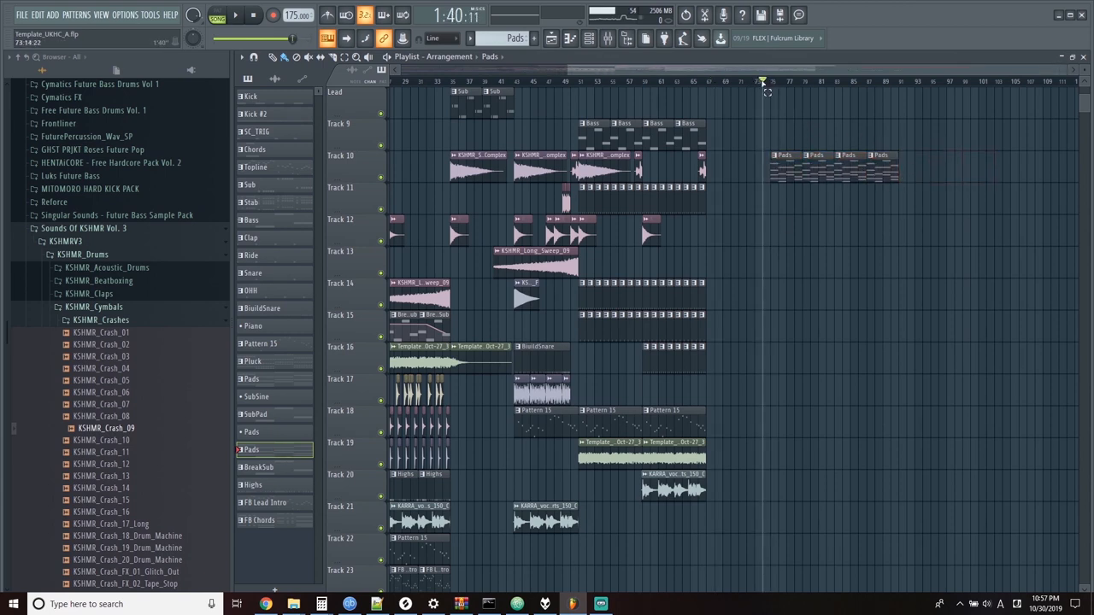
- Open the Mixer and load Edison into an empty slot on the Pads insert
click(218, 15)
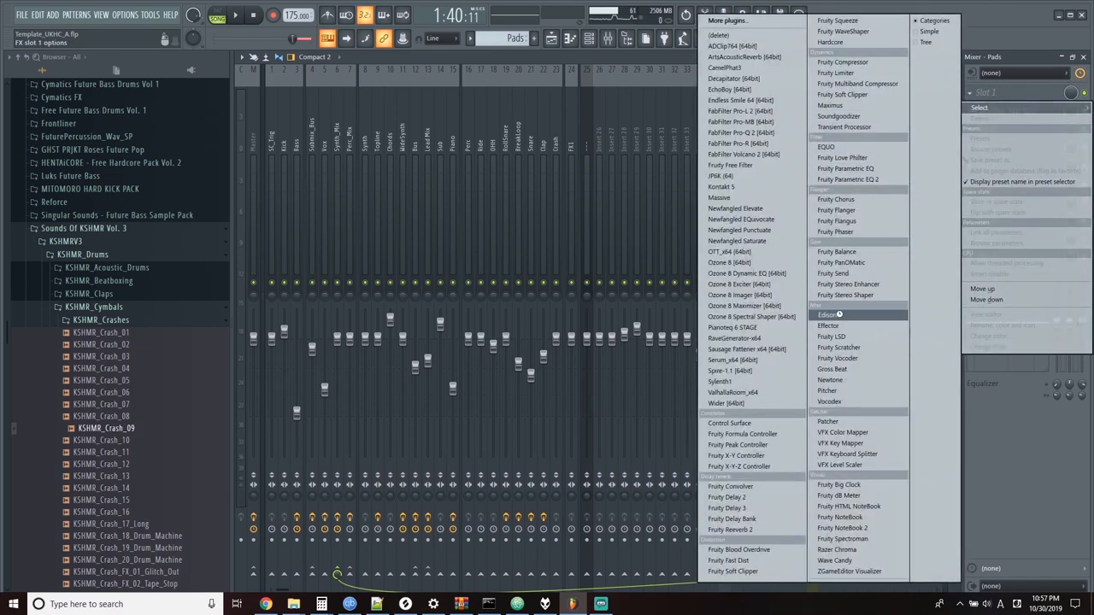
click(828, 314)
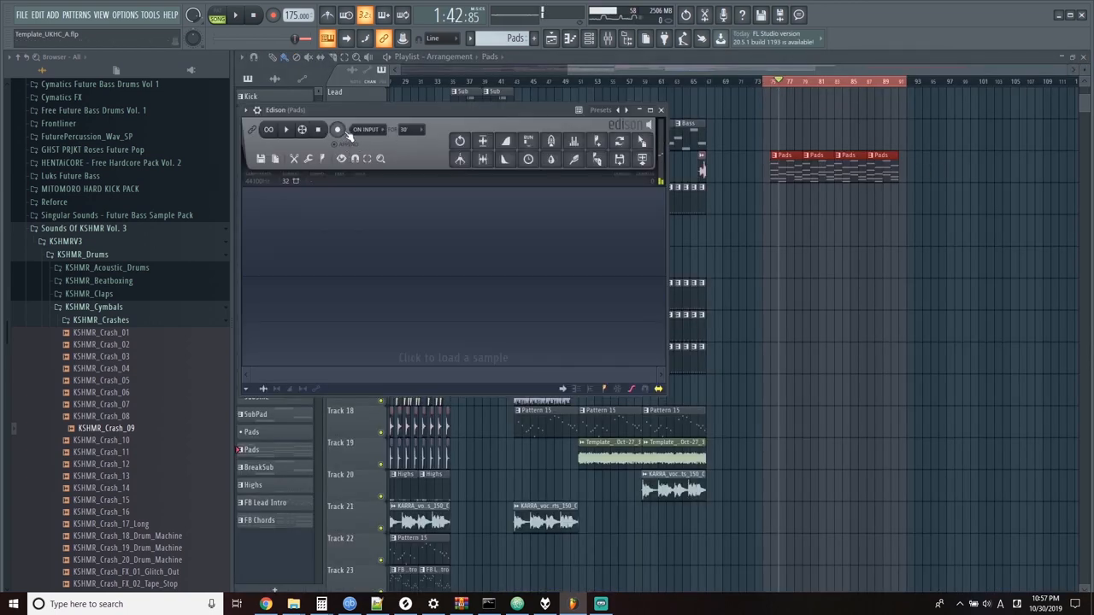
- Arm Edison on input, record the Pads playing through its tail, then stop
click(337, 129)
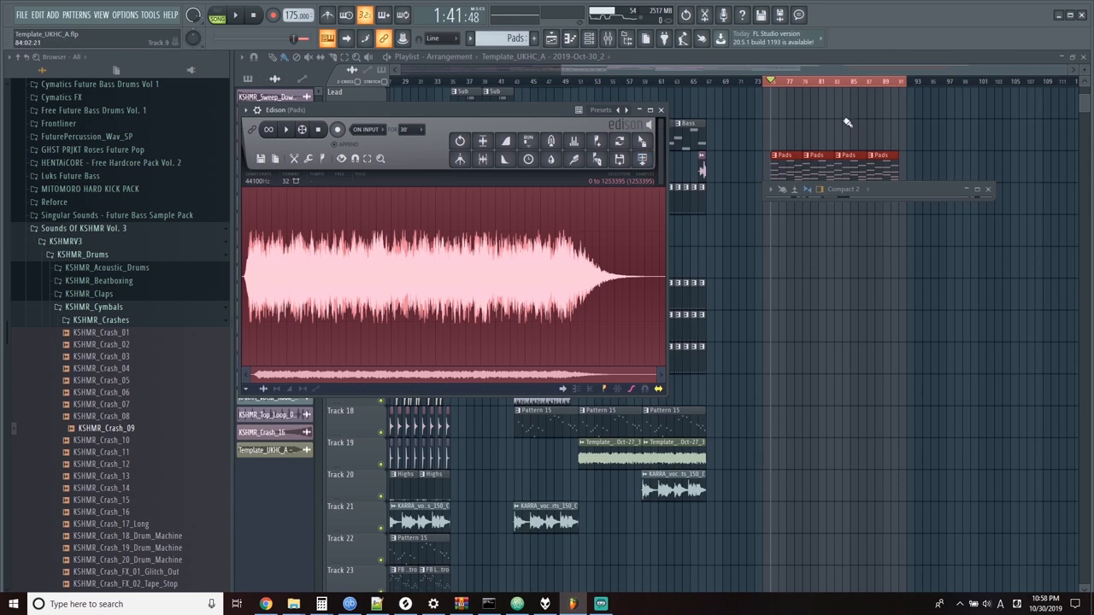
click(660, 109)
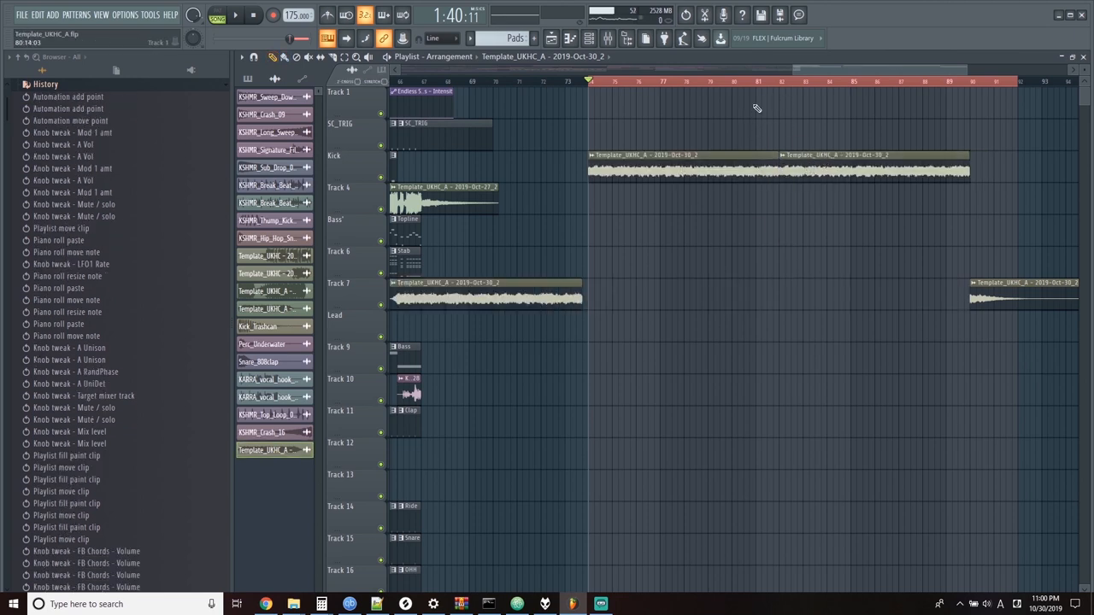
- Open the Channel rack (F6) over the arrangement playlist
click(236, 14)
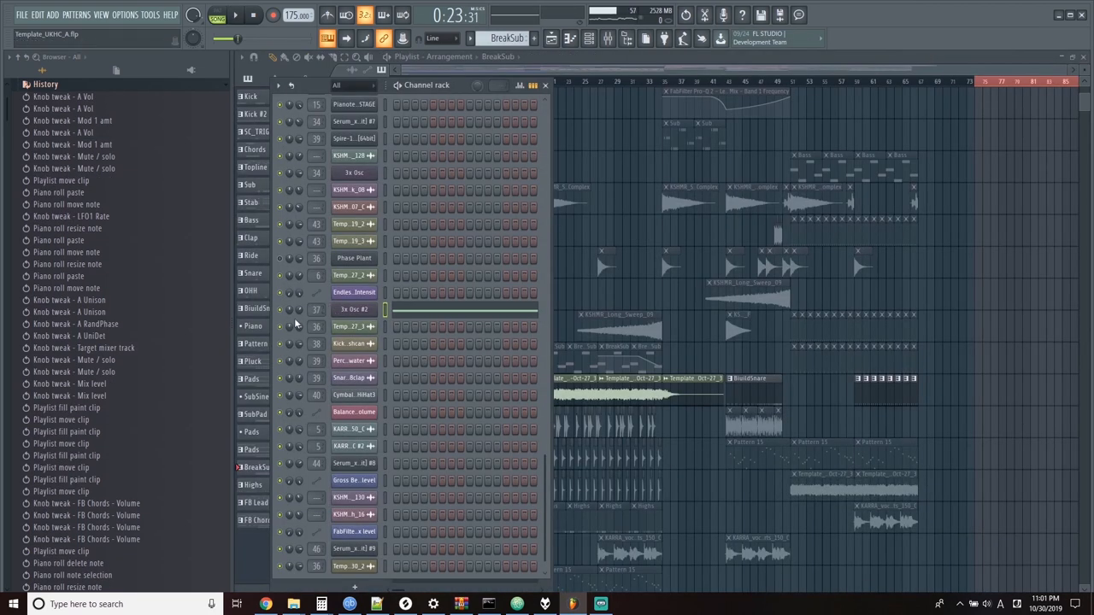
- Open Cymbals_ClosedHiHat3 from the Highs pattern in the Piano roll
click(235, 15)
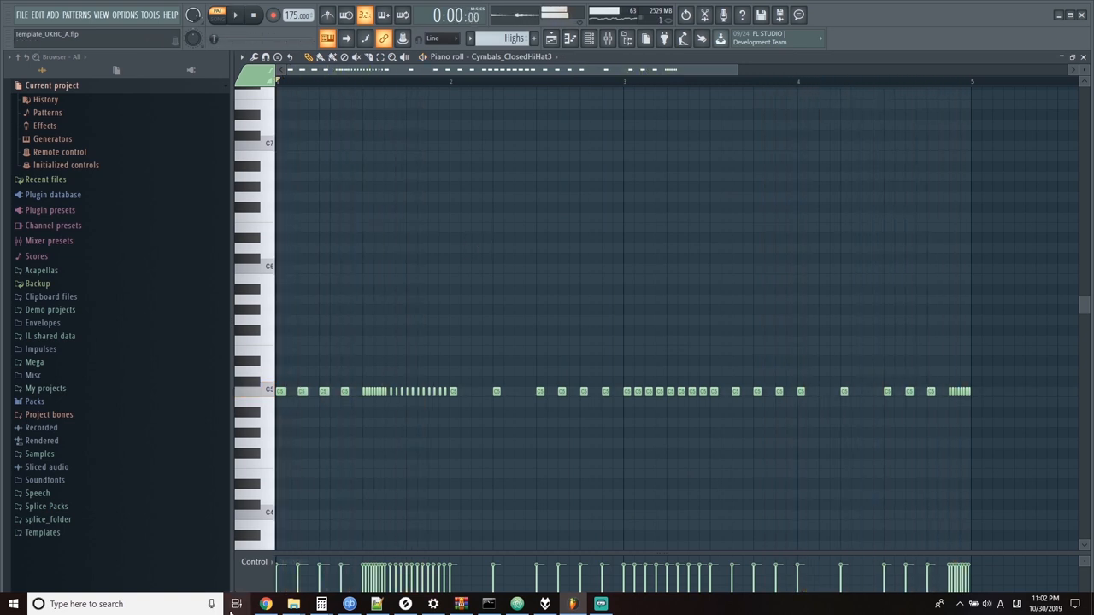
- Close the Piano roll and mute Playlist tracks outside Tracks 15–20
right_click(256, 561)
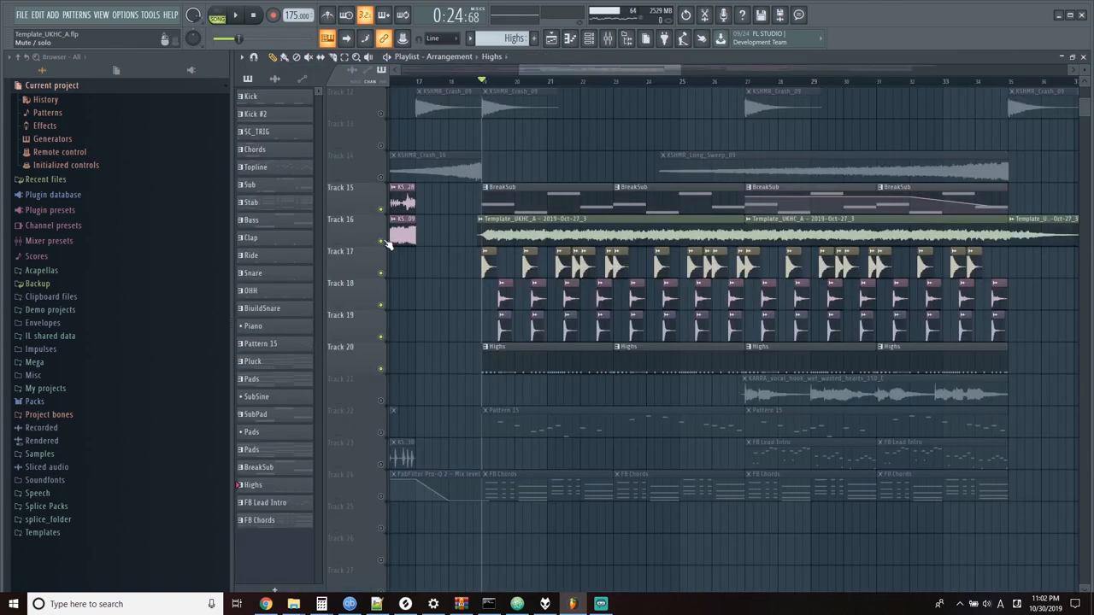
- Play the song, unmute Tracks 10, 12 and 14, then open the Channel rack
click(215, 15)
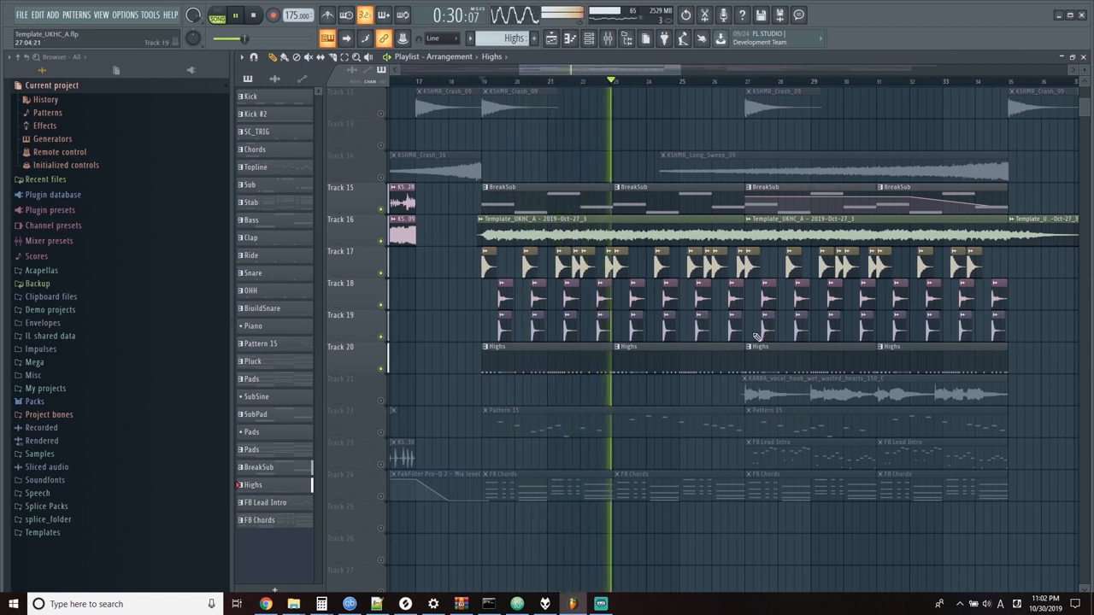
scroll(down, 3)
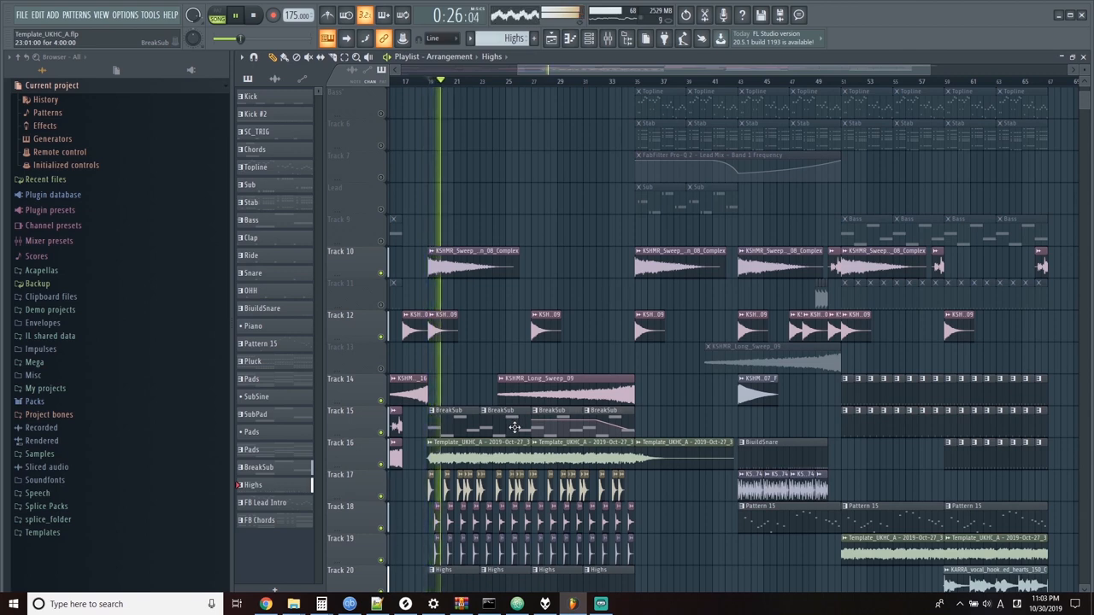
scroll(down, 3)
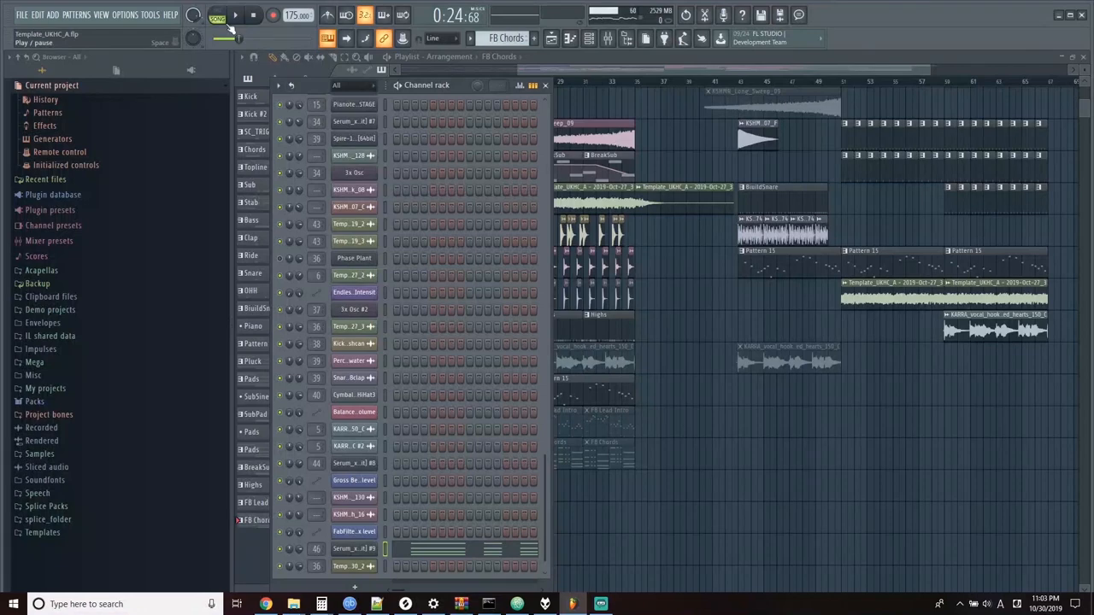
- Close the Channel rack, start playback and solo Track 4's audio clips
click(216, 15)
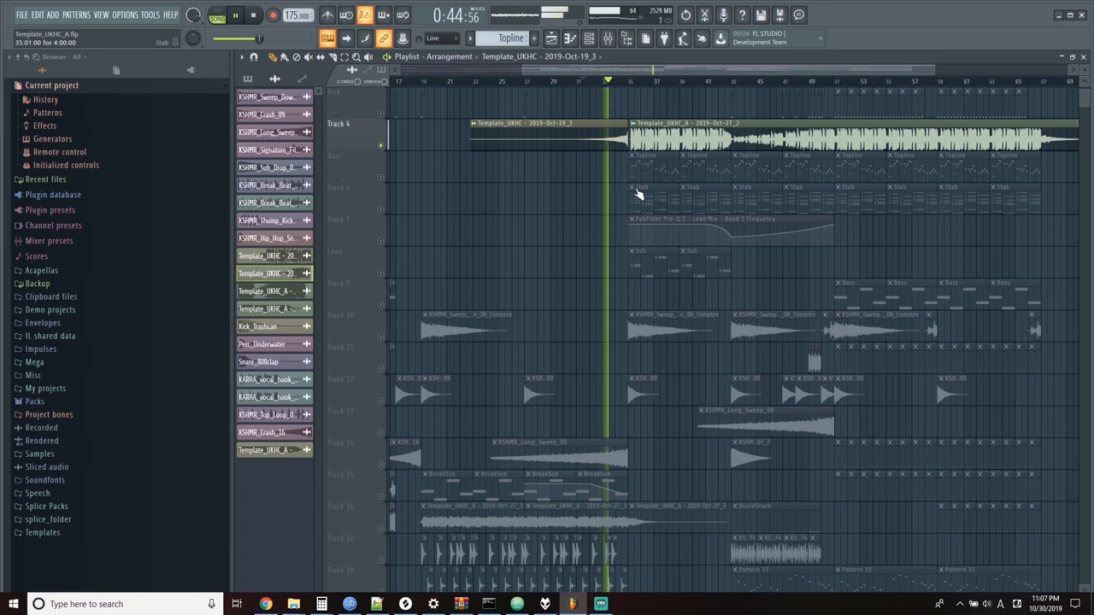
- Load Edison on the Lead Mix insert after FabFilter Pro-Q 2
click(626, 81)
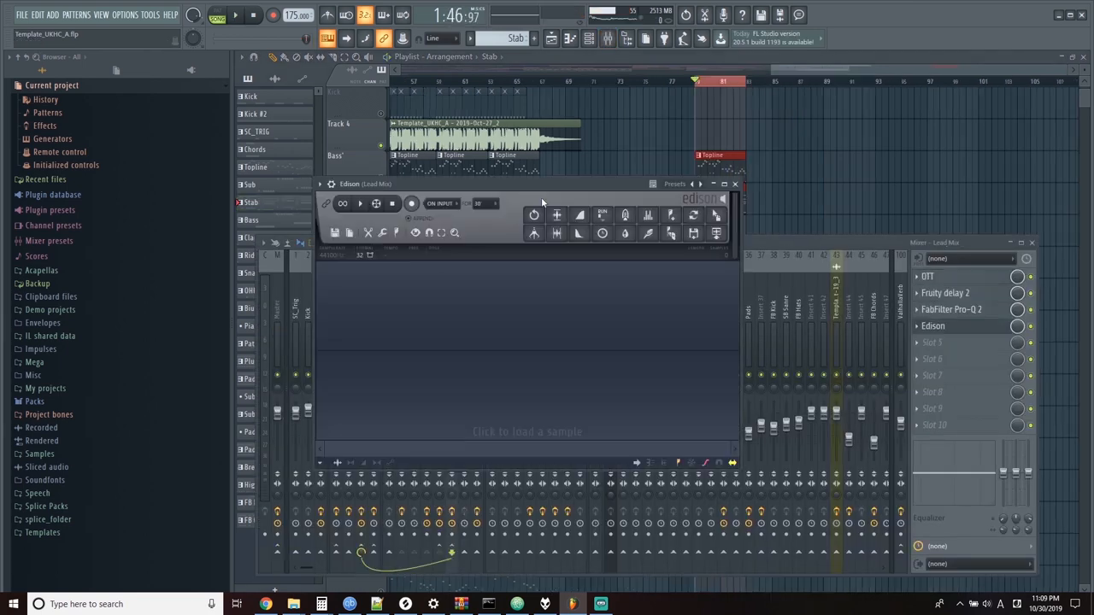
- Record the Lead Mix output in Edison, then close the Edison window
click(411, 203)
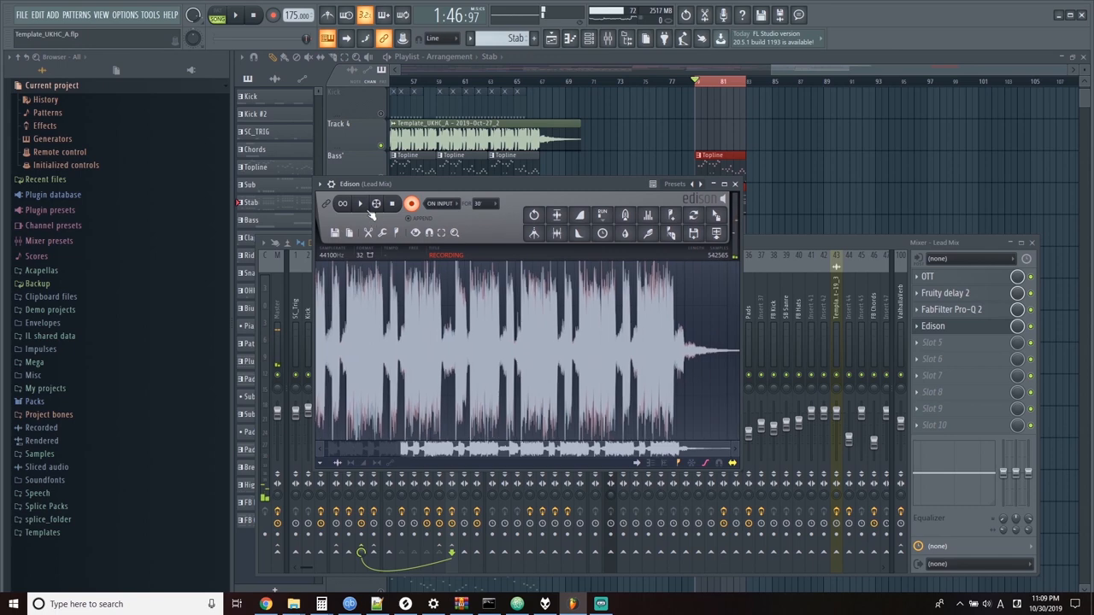
click(717, 229)
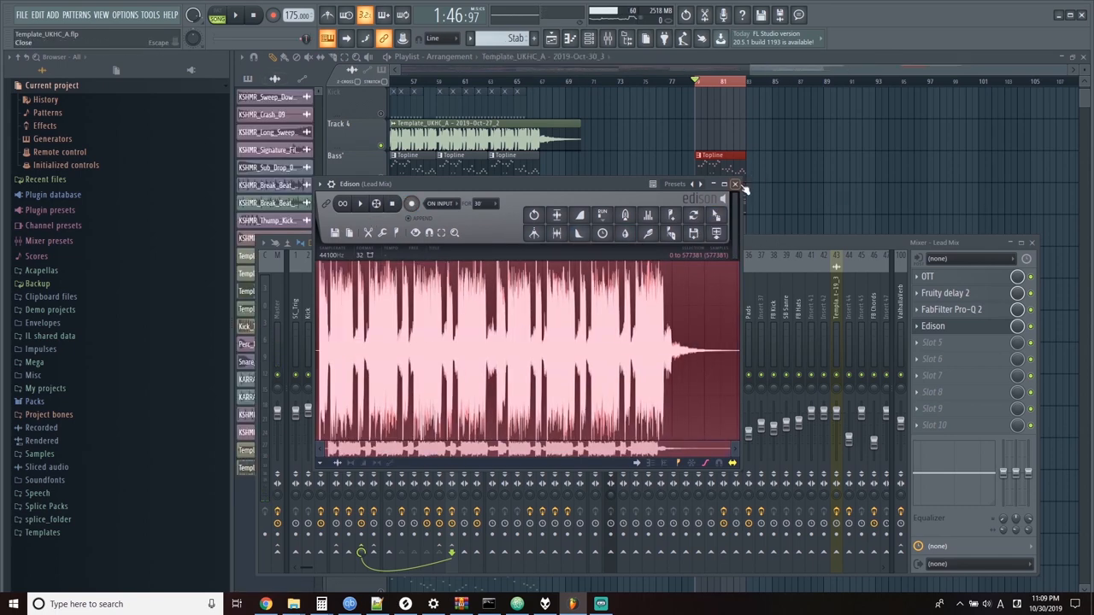
click(733, 184)
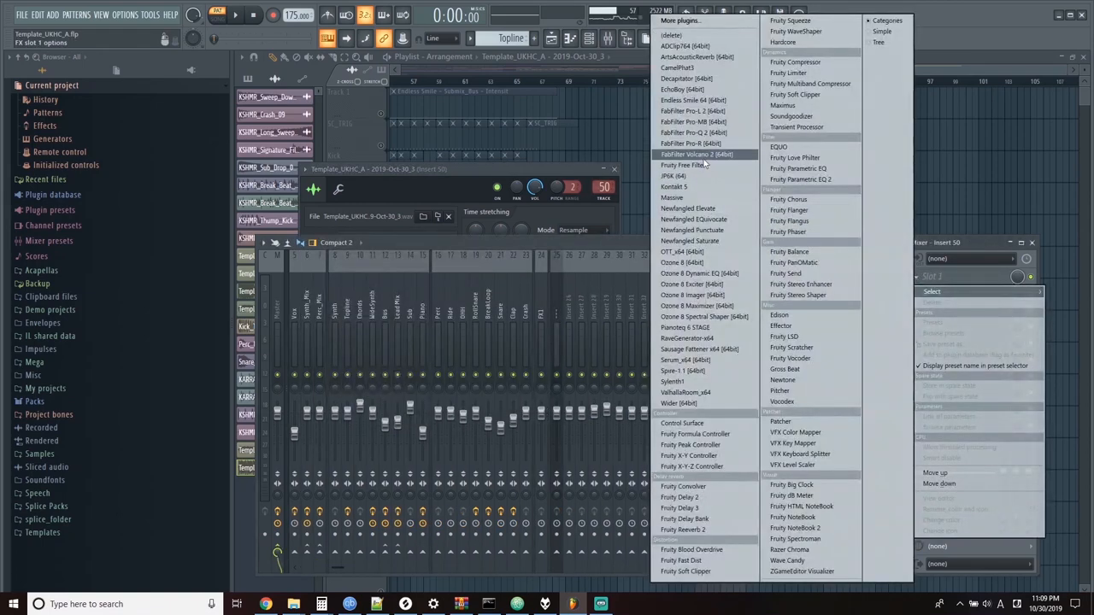
- Load ValhallaRoom on insert 50 and raise its decay to 7.65 s
click(685, 392)
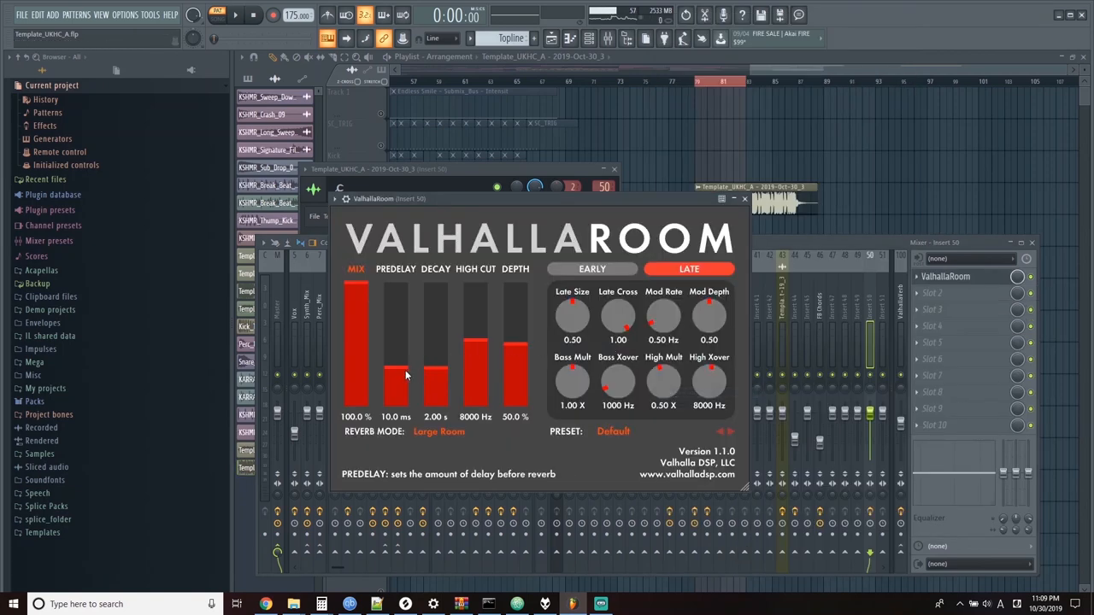
drag(434, 385, 434, 367)
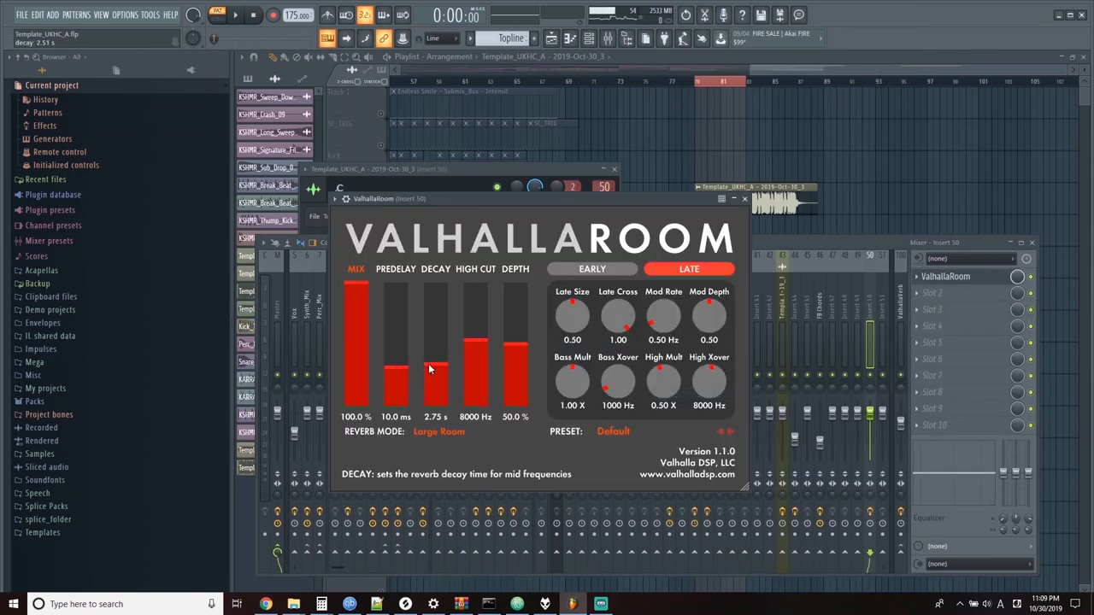
drag(434, 372, 434, 329)
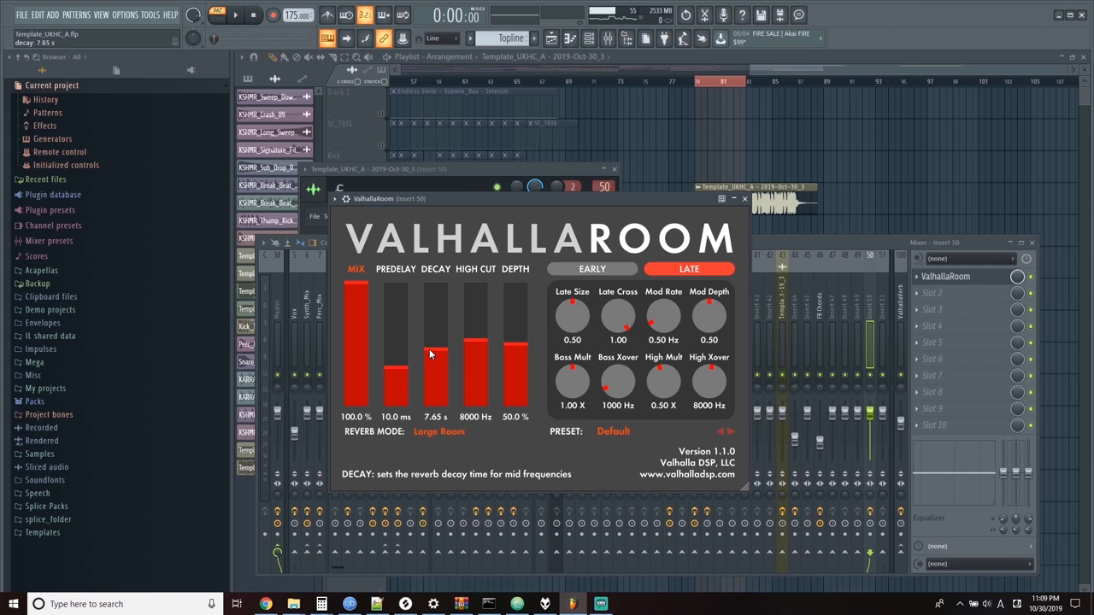
click(743, 198)
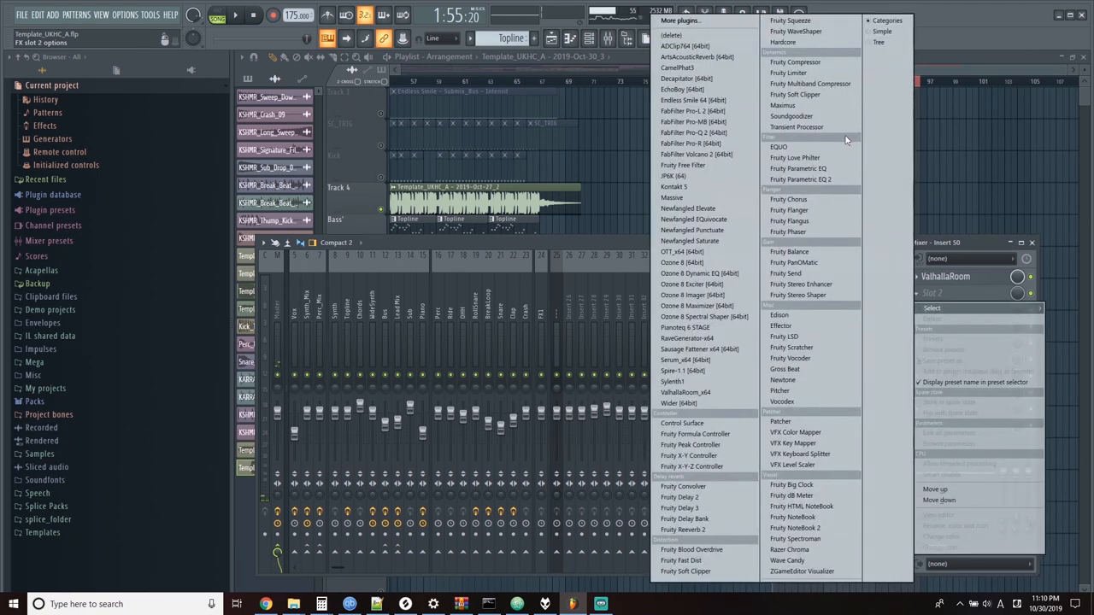
mouse_move(771, 311)
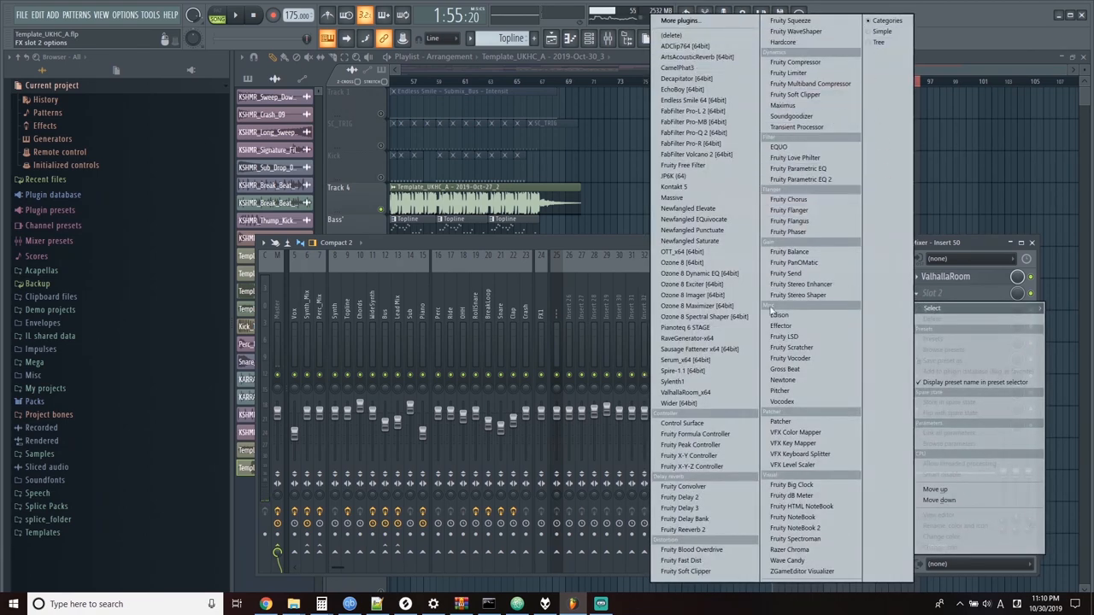
- Load Edison into Slot 2 and record the reverb tail from start to stop
click(779, 316)
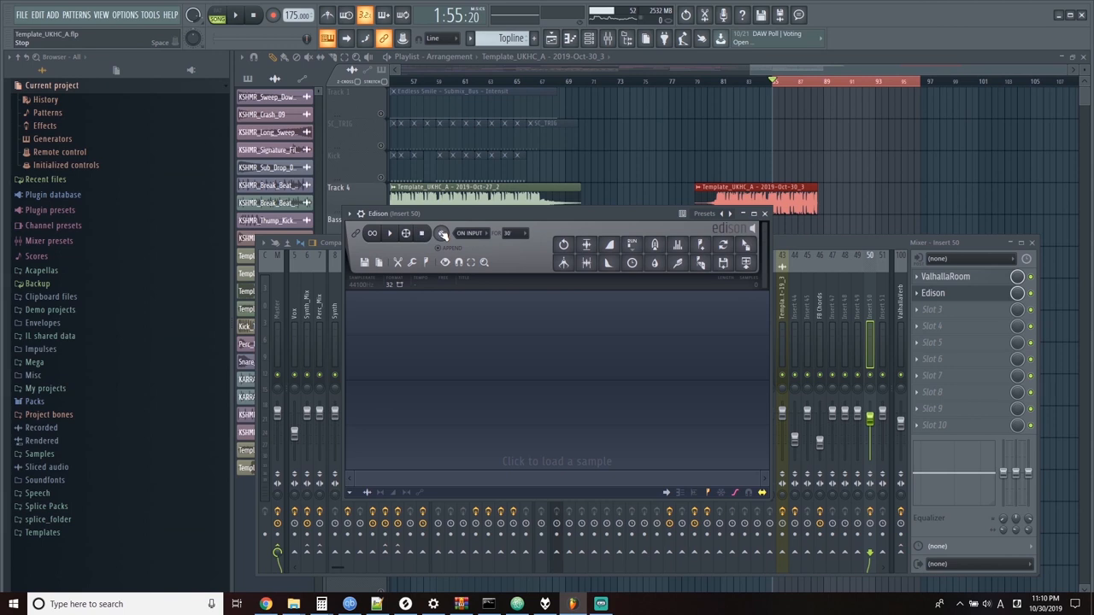
click(441, 232)
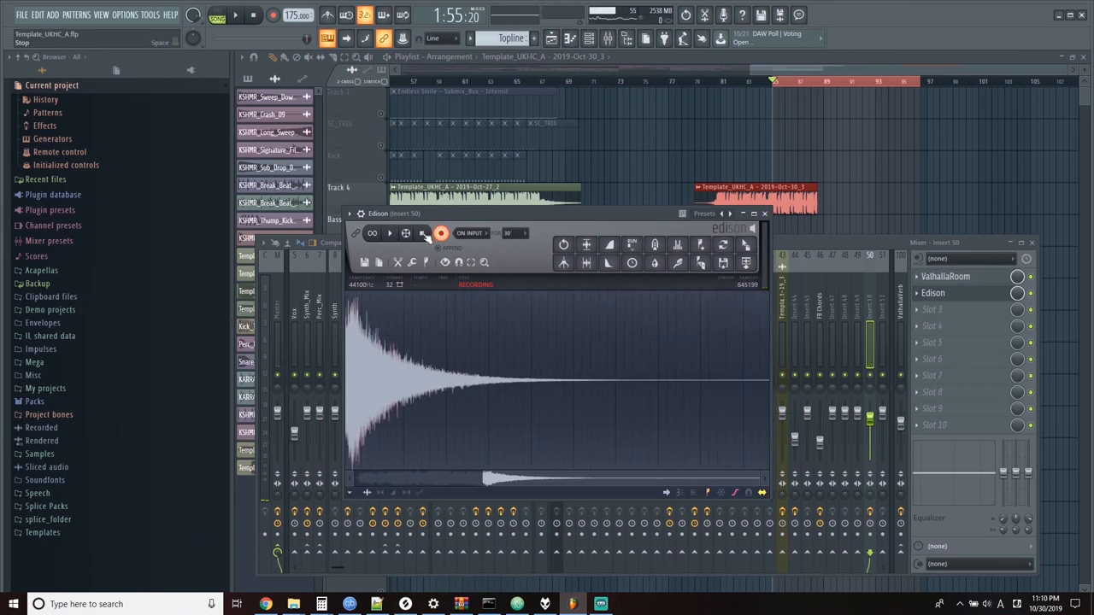
click(764, 213)
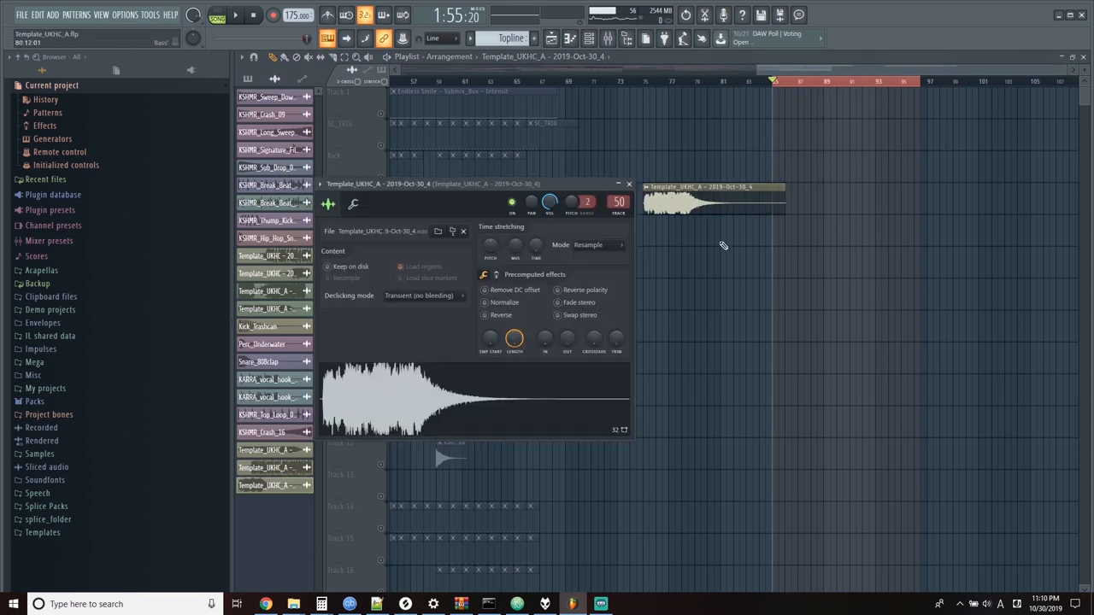
- Reverse the recorded reverb tail clip and close its sample settings
click(485, 315)
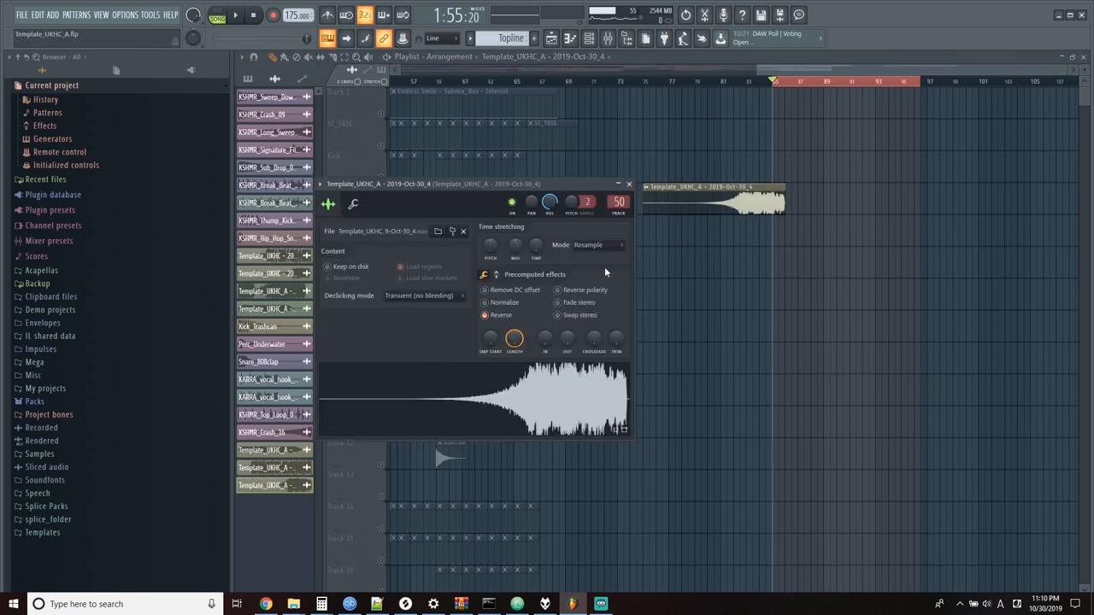
click(629, 183)
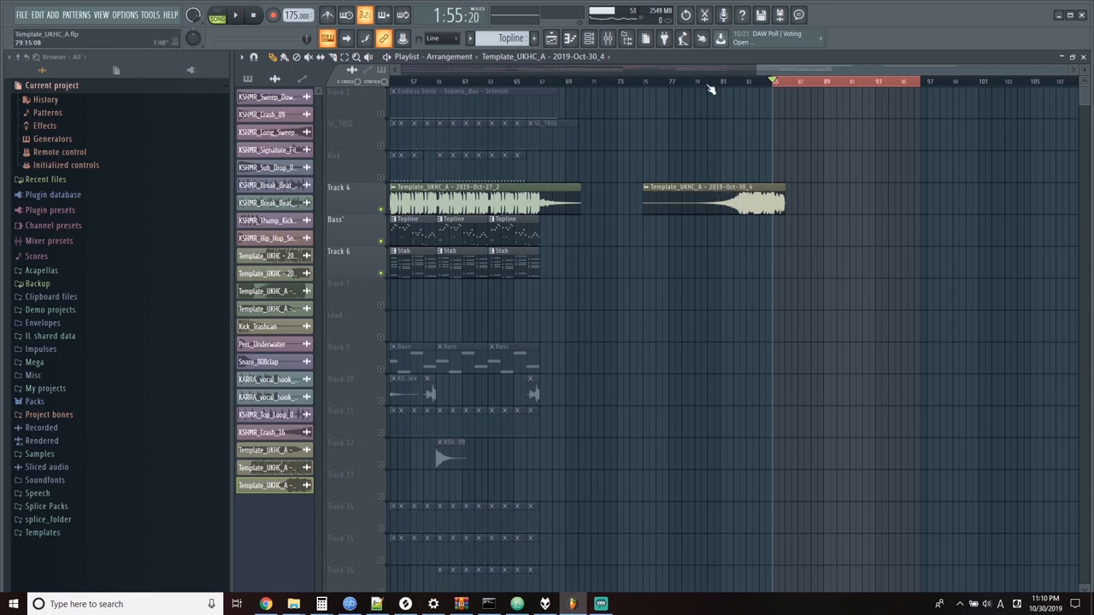
click(695, 81)
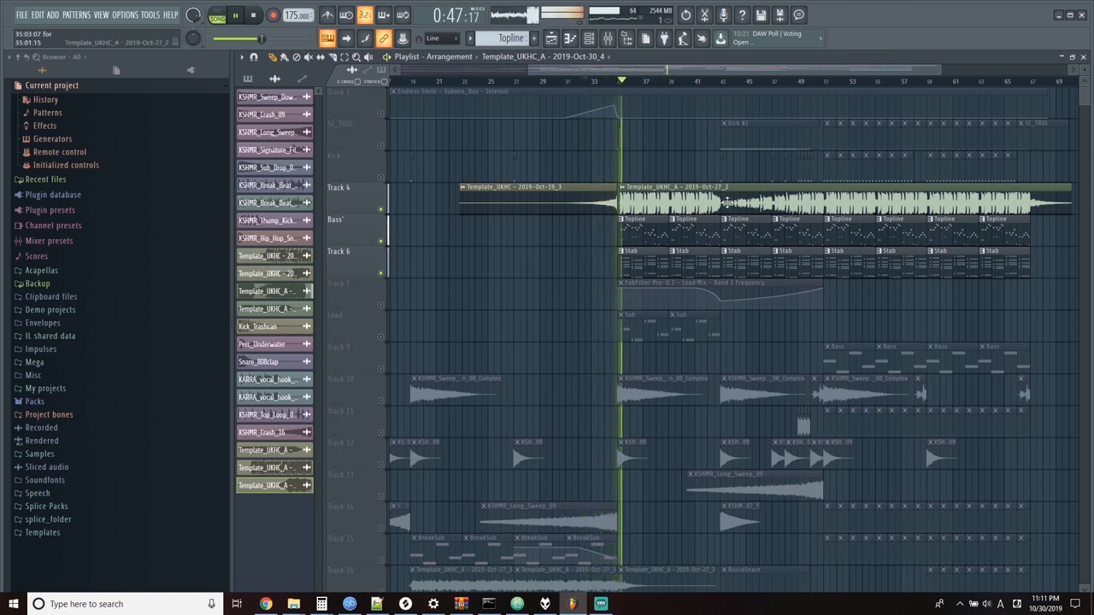
- Stop playback of the arrangement
click(233, 15)
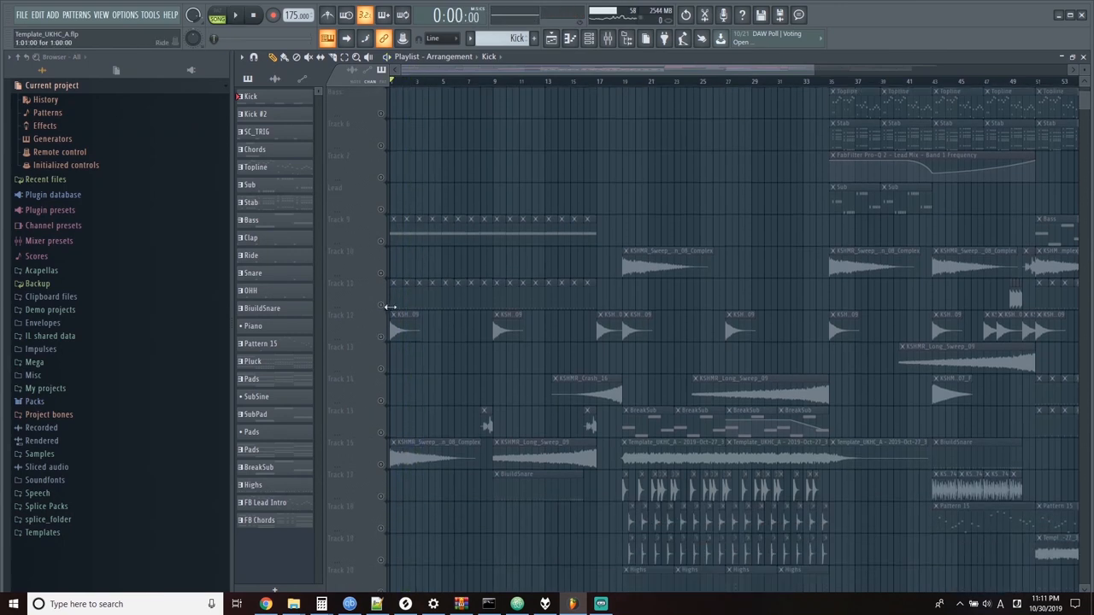
click(235, 15)
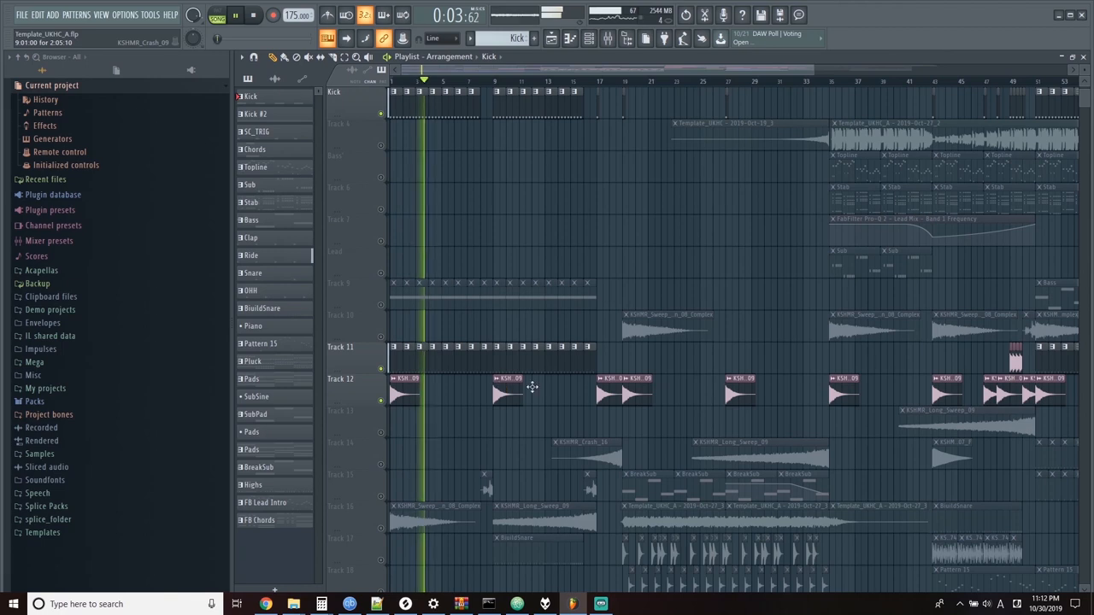
click(598, 82)
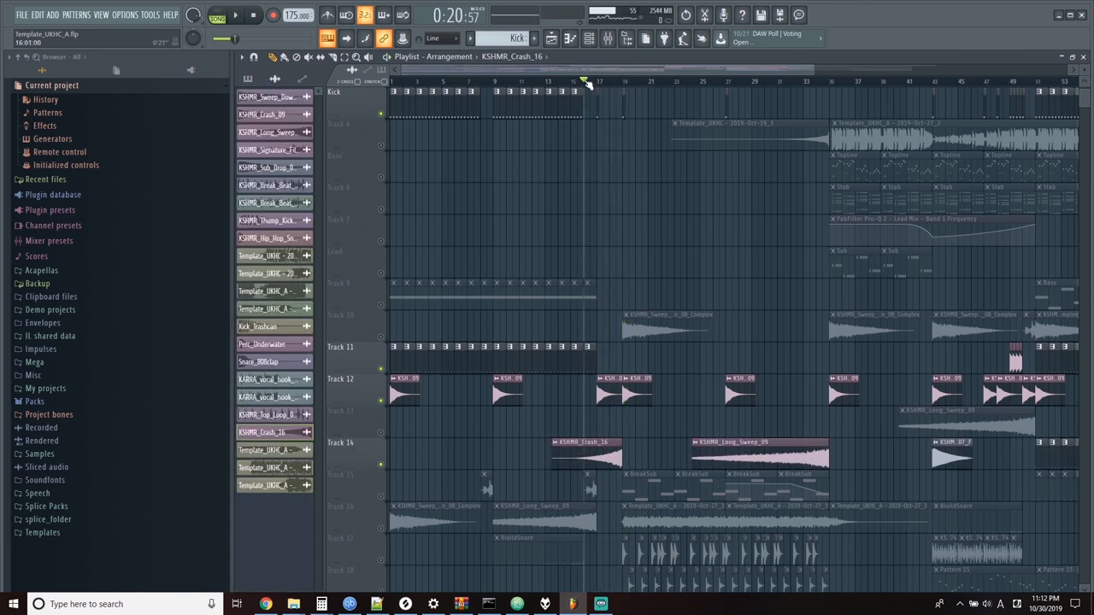
click(235, 15)
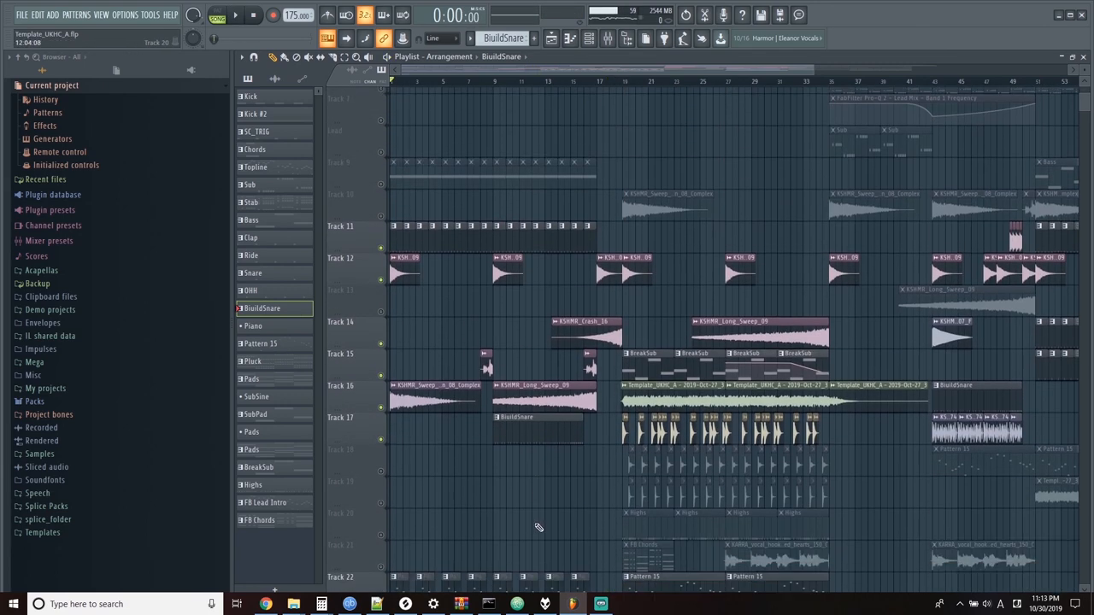
- Scroll the playlist tracks and show the Bass insert's effect chain in the mixer
scroll(down, 3)
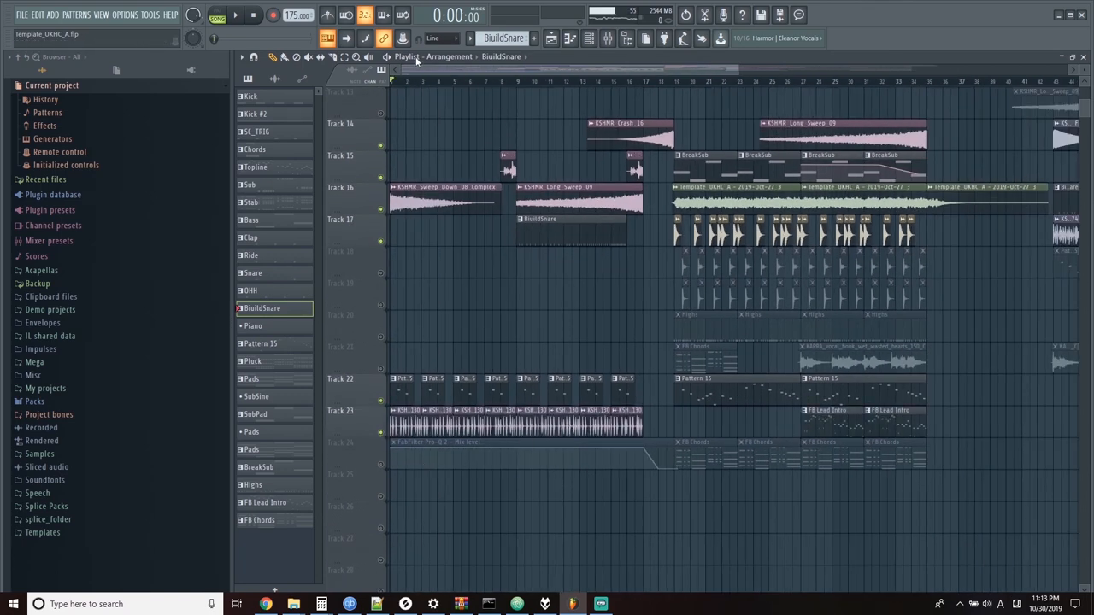
scroll(down, 3)
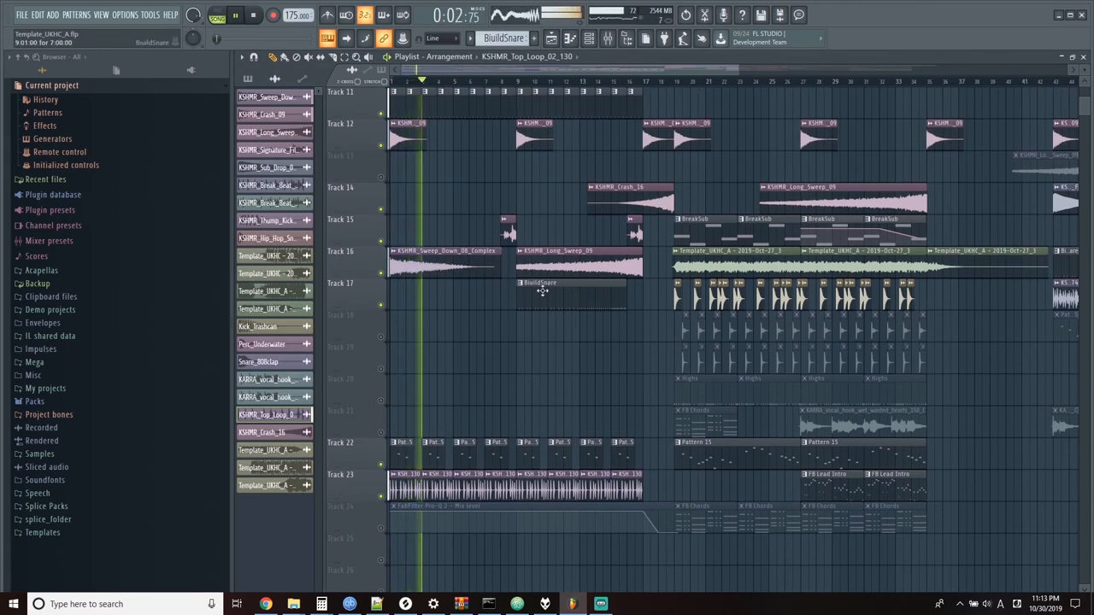
click(624, 82)
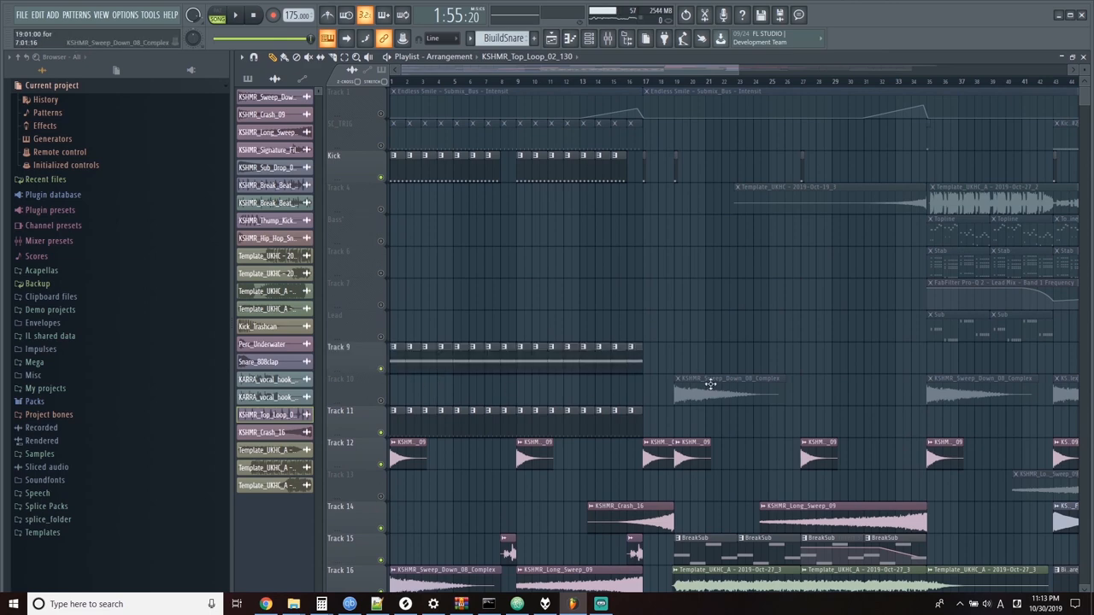
scroll(down, 3)
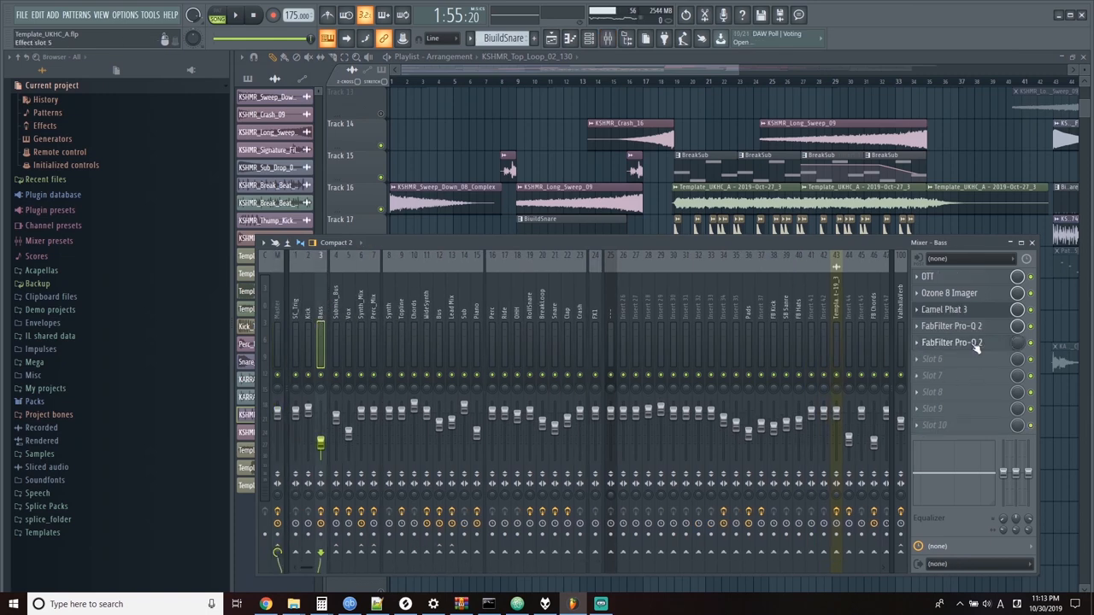
- Inspect the second FabFilter Pro-Q 2 on Bass, close it, and scroll the playlist
click(951, 342)
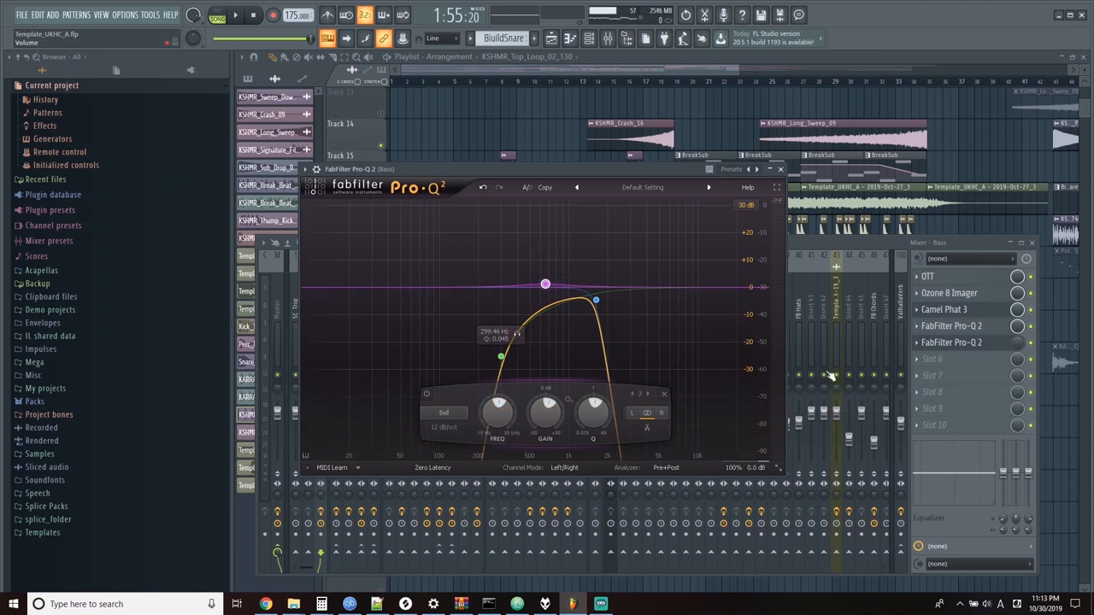
click(778, 169)
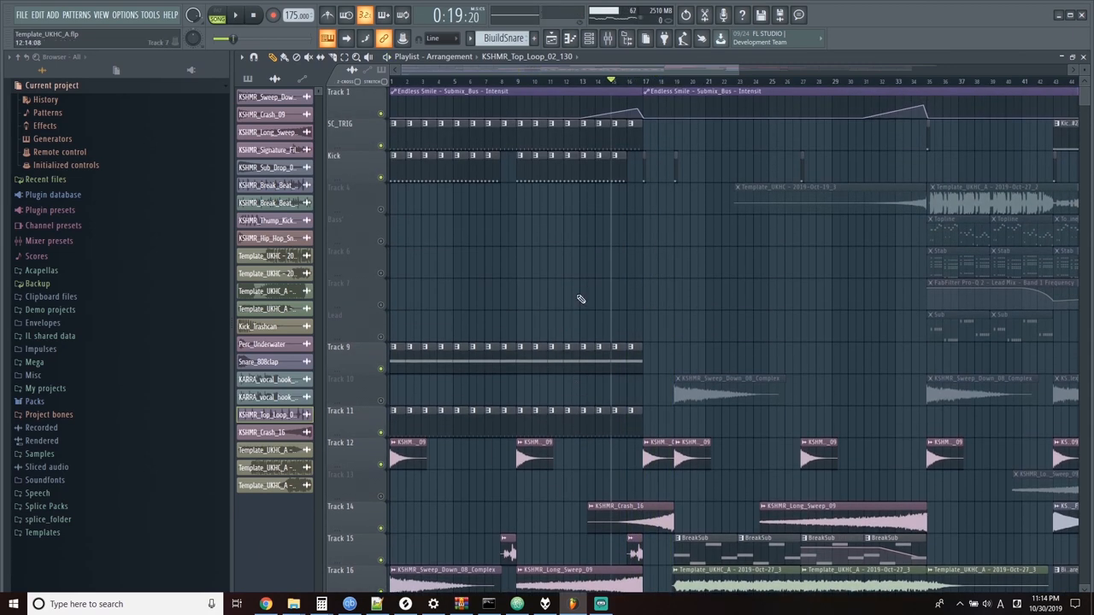
scroll(down, 3)
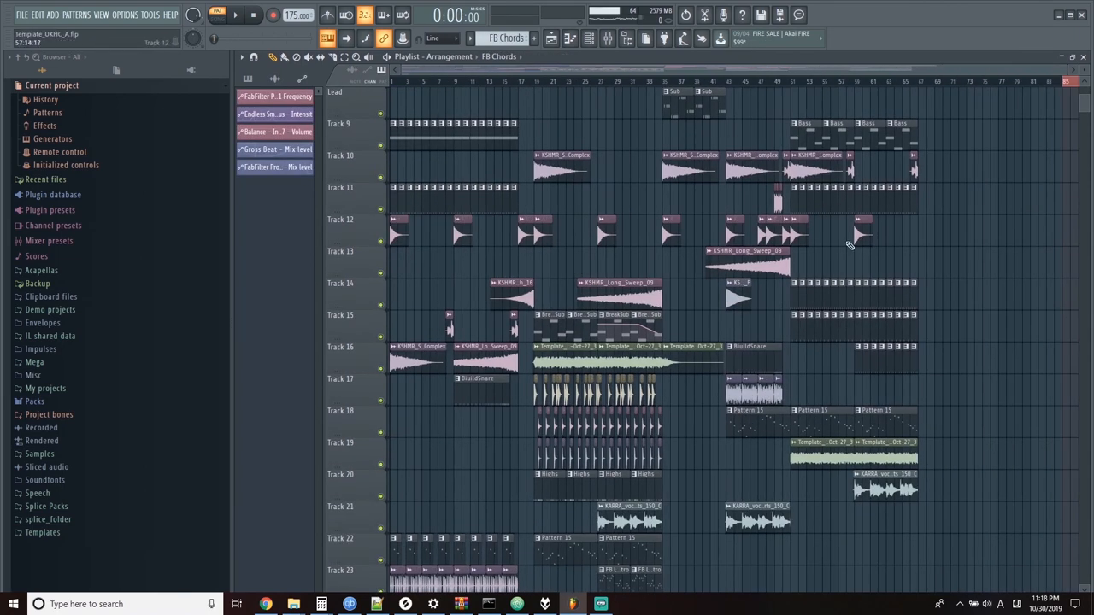
click(219, 14)
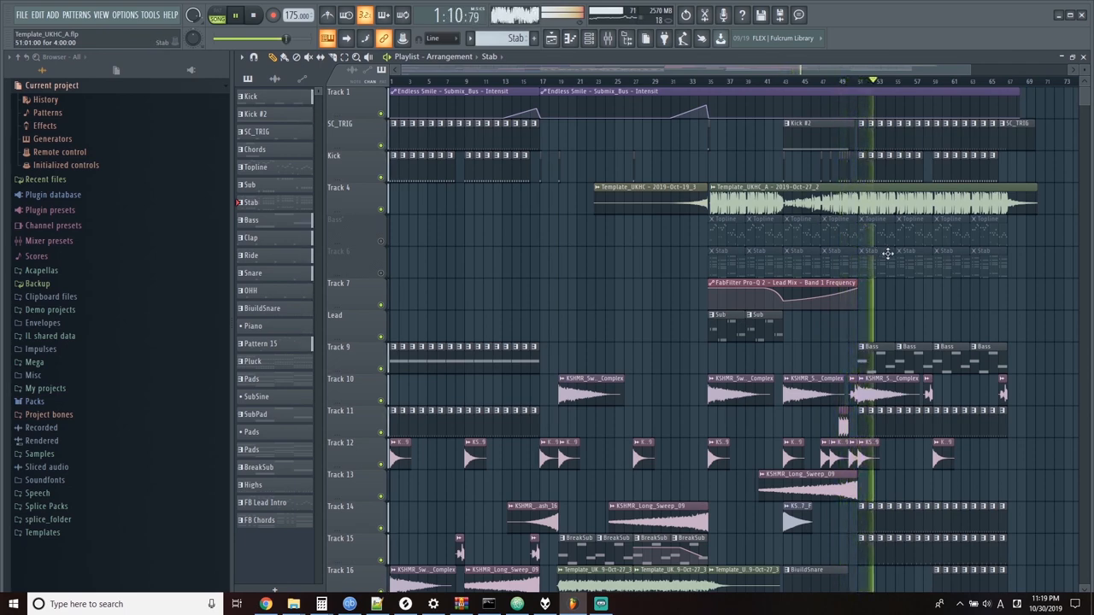
scroll(down, 3)
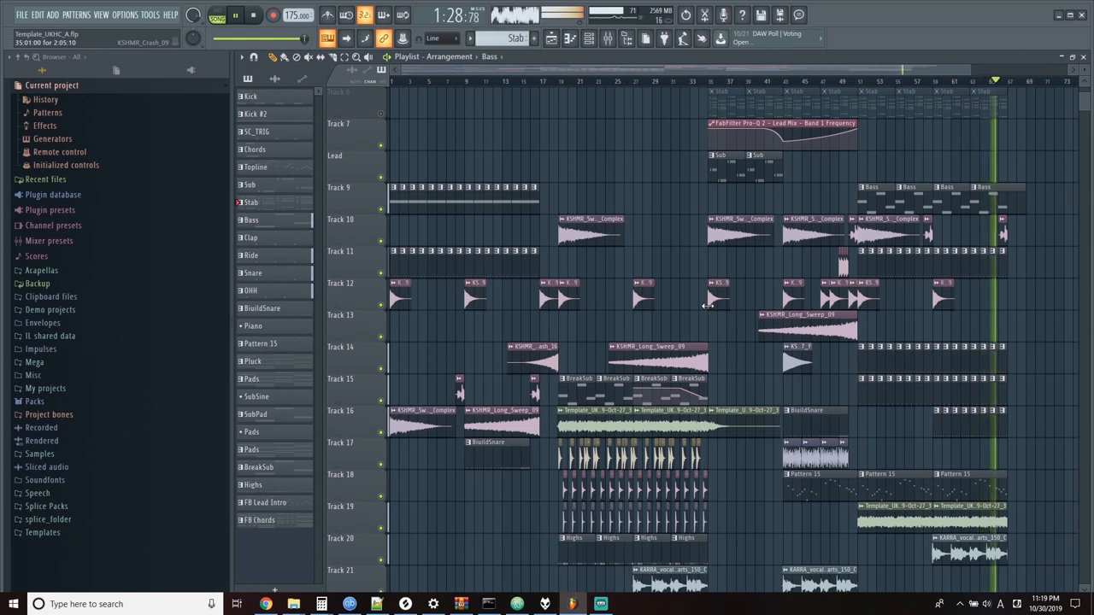
click(235, 15)
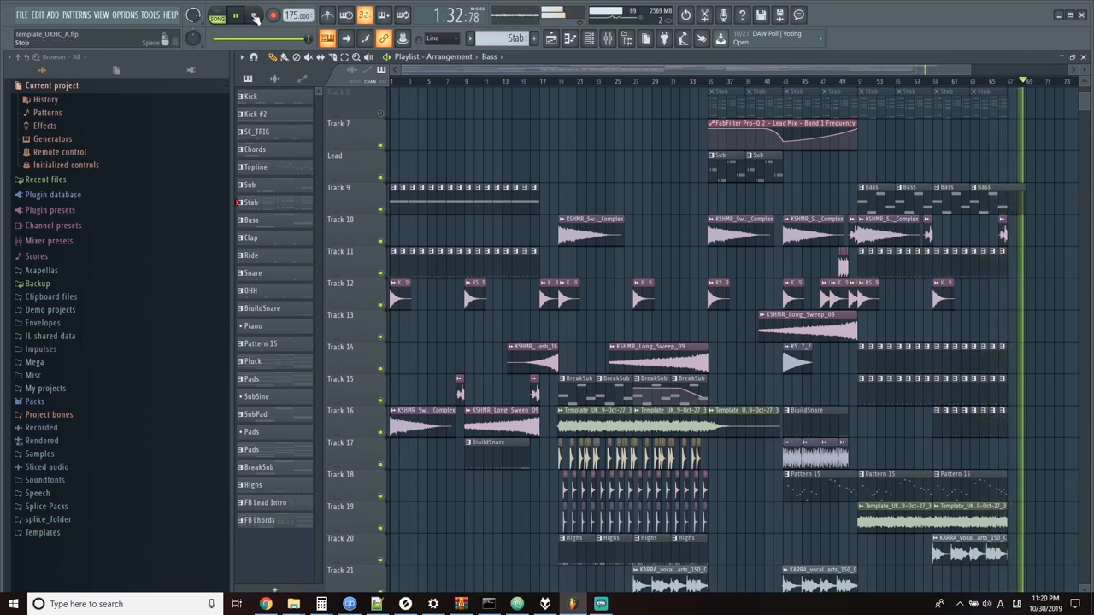
click(236, 15)
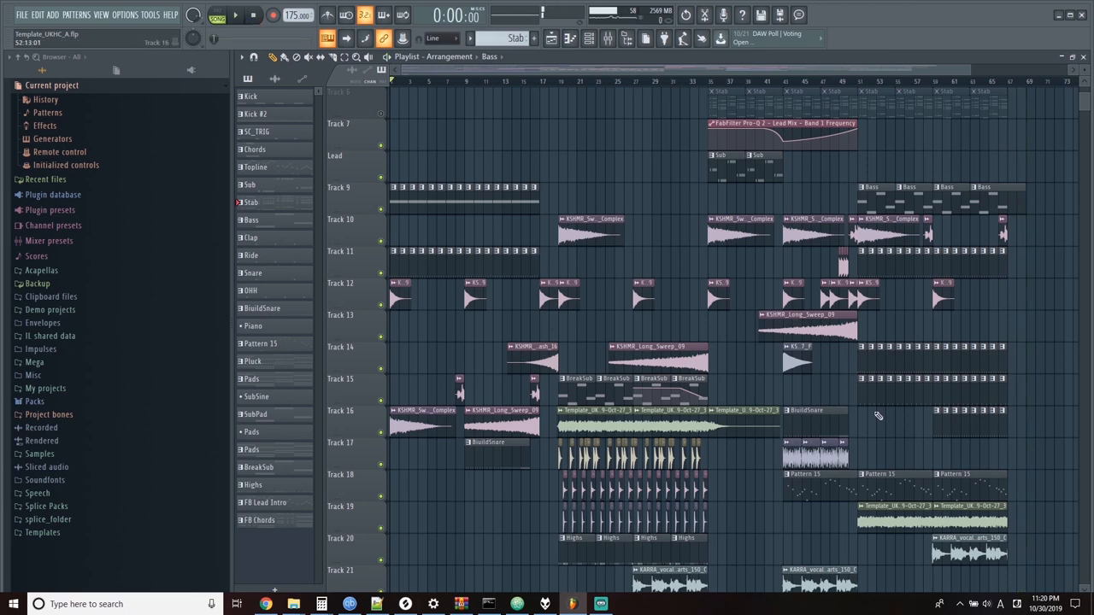